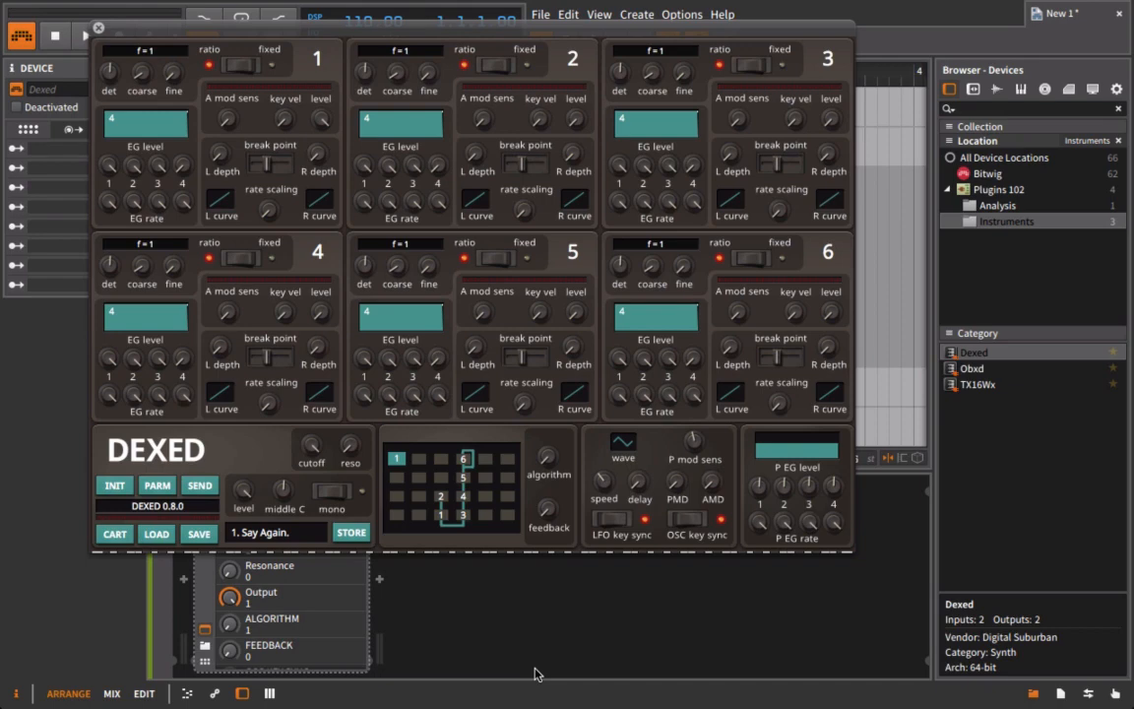
mouse_move(929, 482)
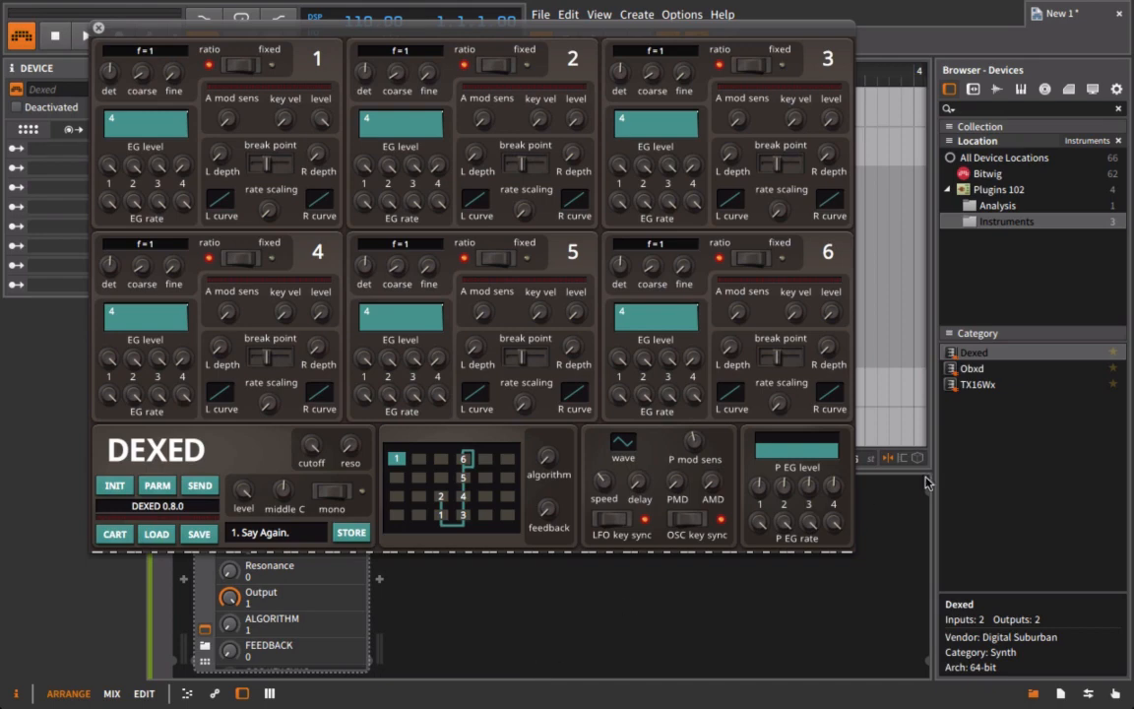
Step: Insert the Voxengo SPAN analyzer from the browser's Analysis folder after Dexed
click(996, 205)
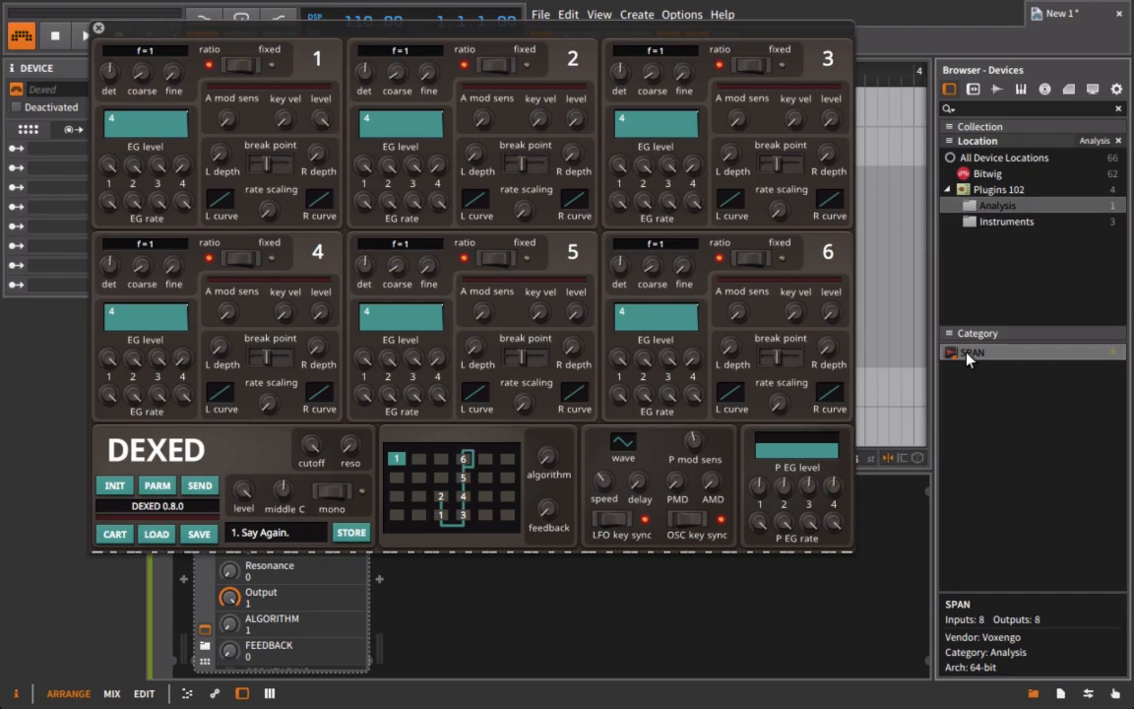
double_click(971, 350)
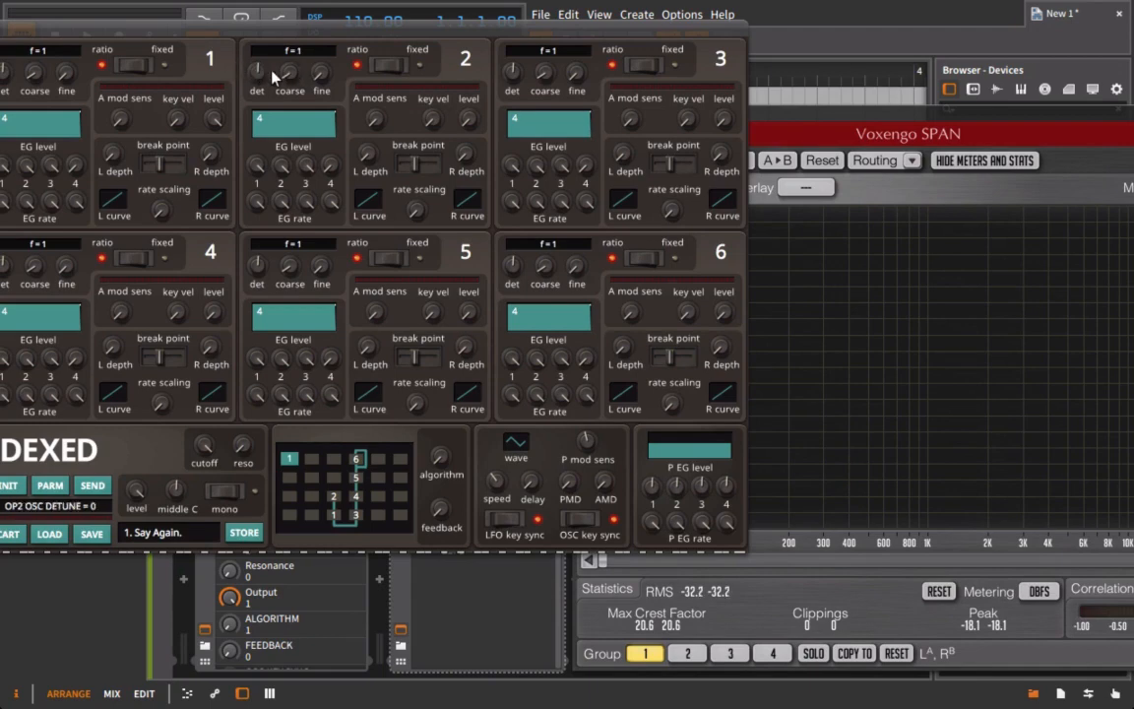
mouse_move(48, 31)
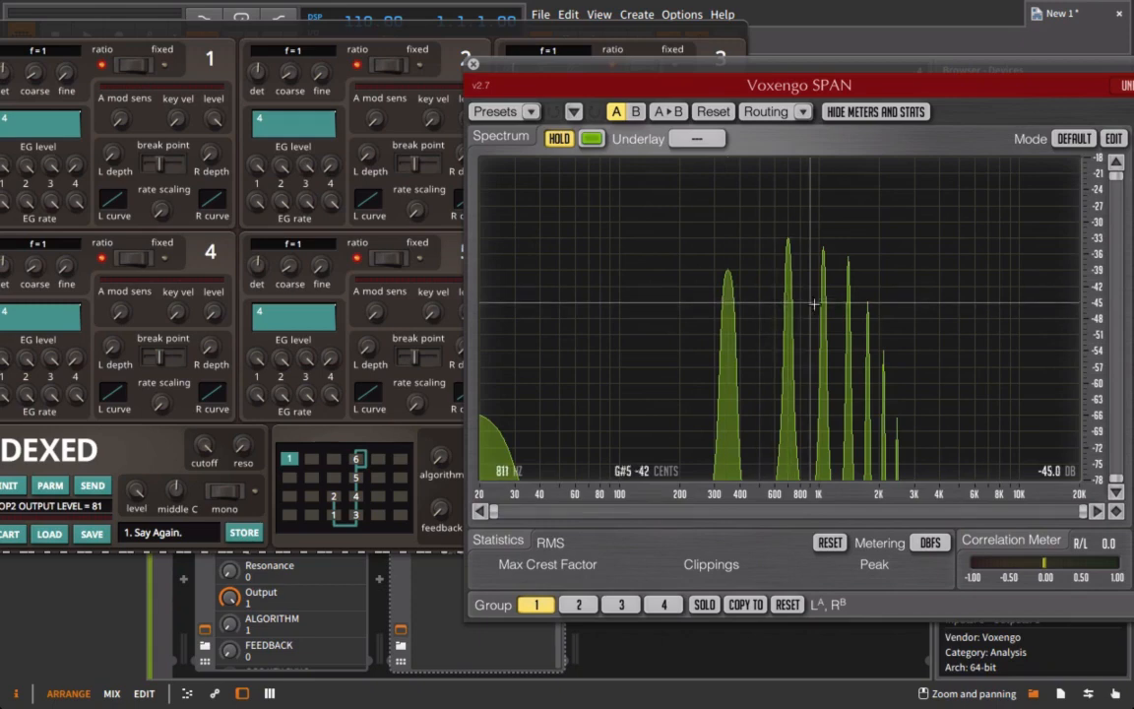
mouse_move(849, 307)
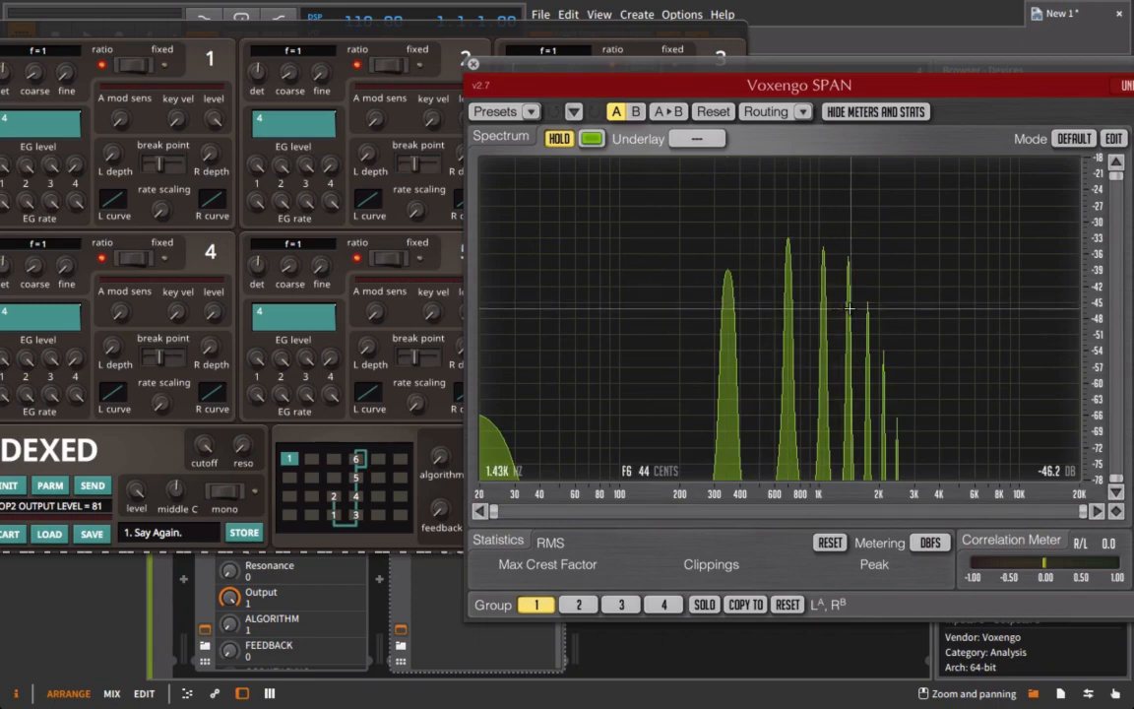
mouse_move(736, 307)
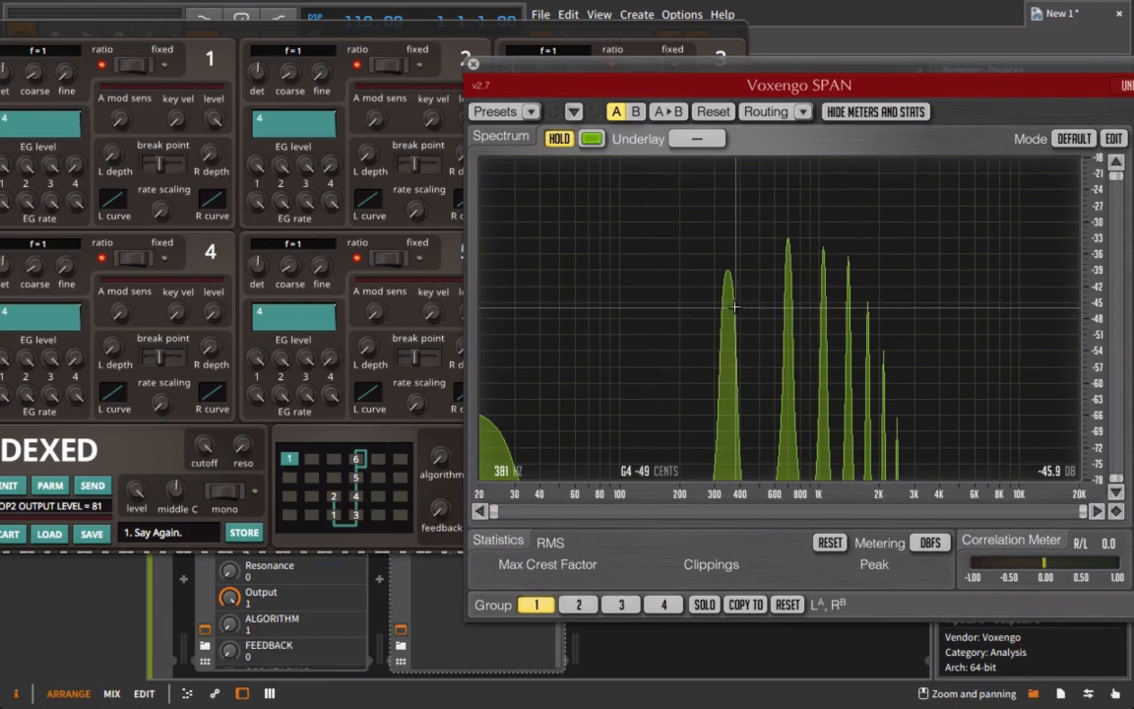
mouse_move(662, 169)
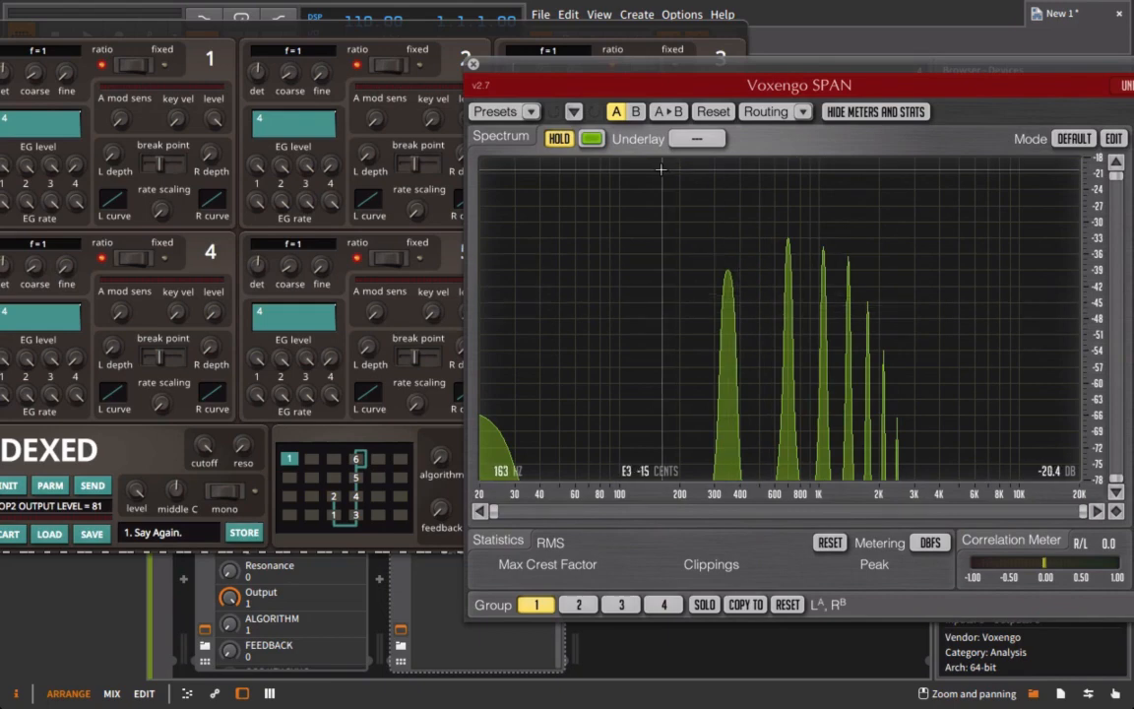
Step: Turn operator 2's output level up to 81, bringing sideband peaks into SPAN
drag(799, 85, 978, 94)
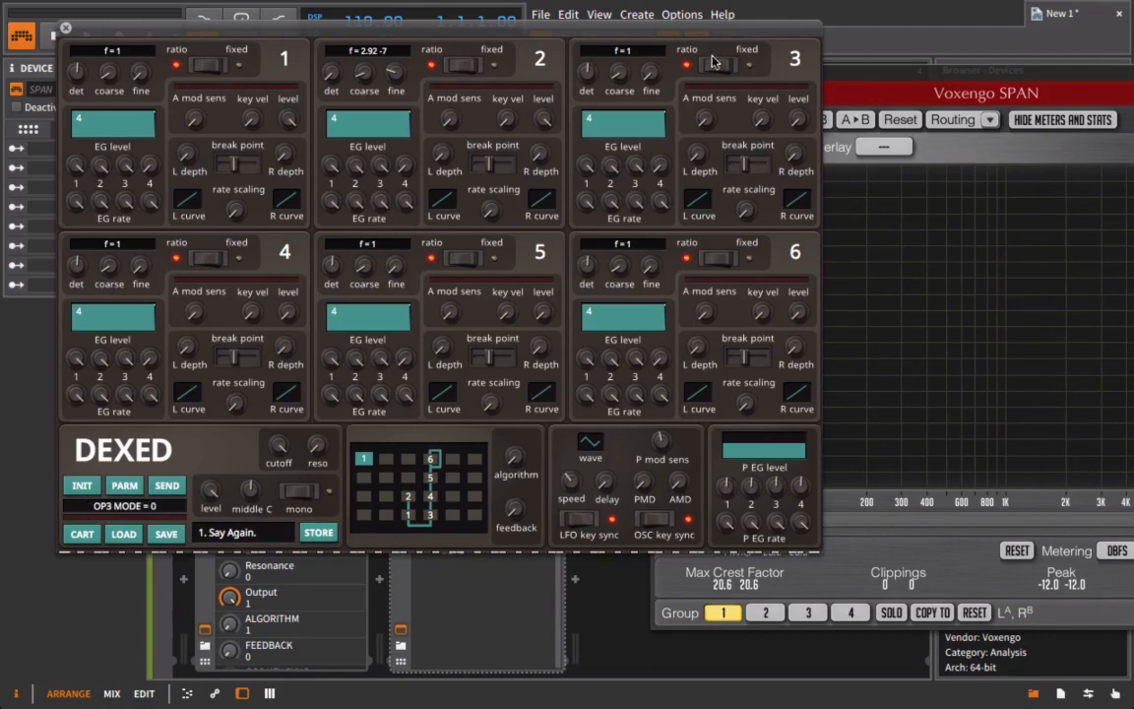
mouse_move(630, 61)
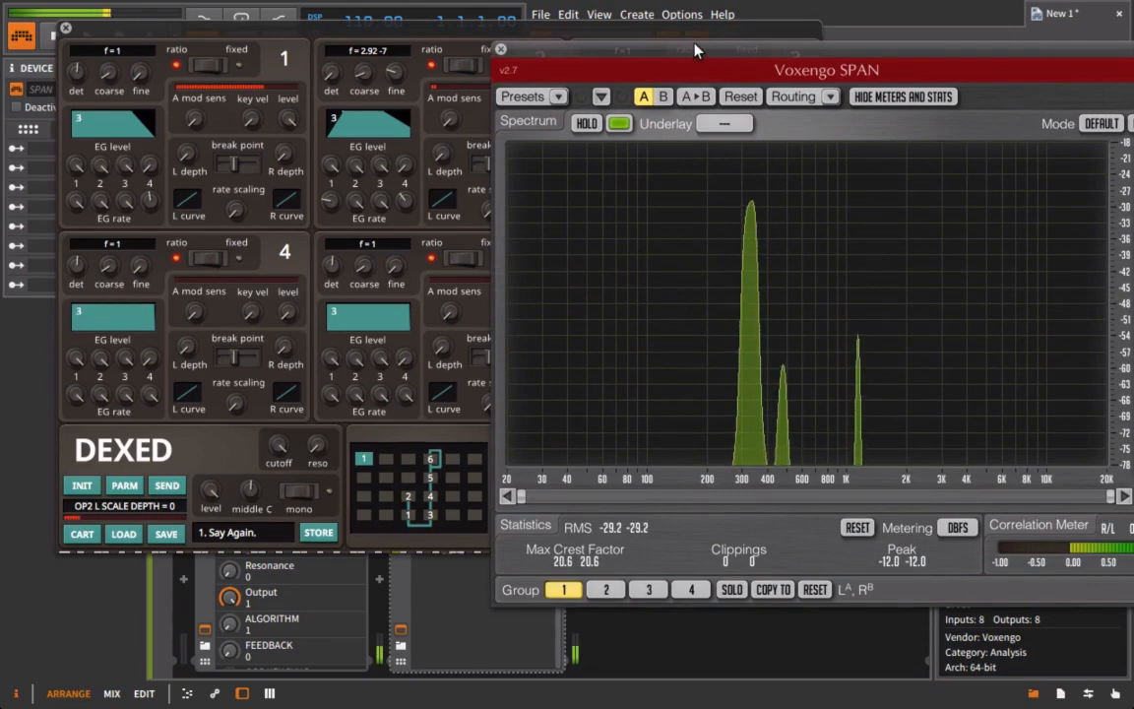
Step: Set operator 2's EG rate 2 to 25 and adjust its envelope levels
drag(826, 71, 949, 65)
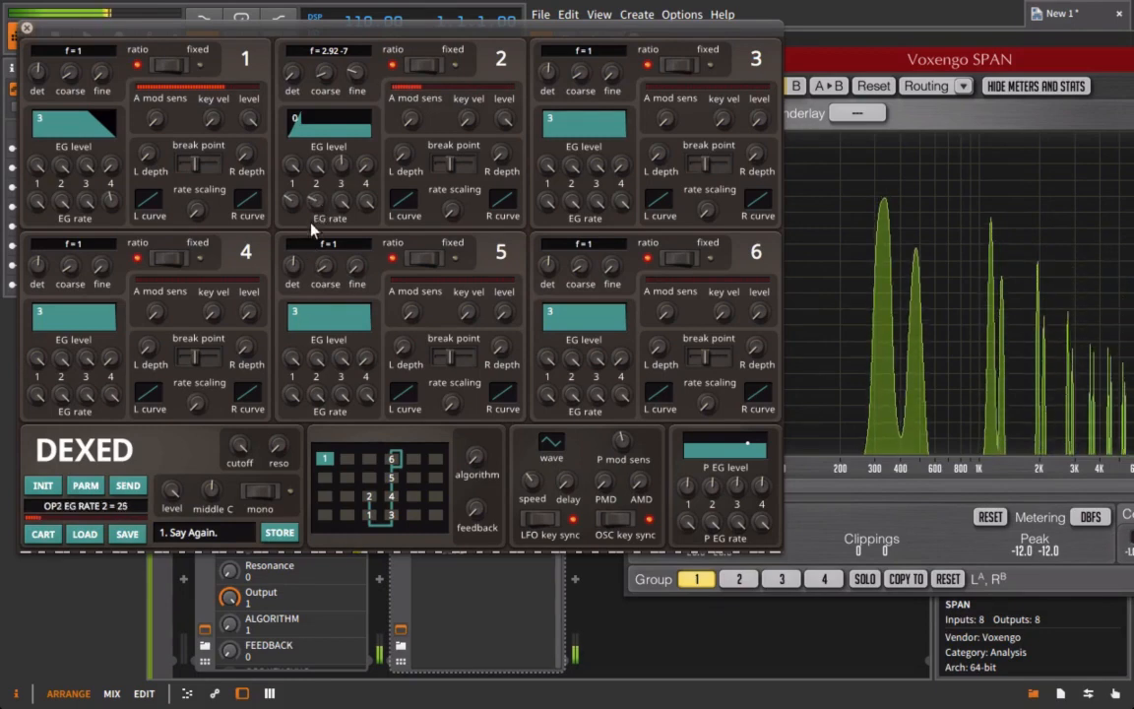
drag(315, 181, 315, 161)
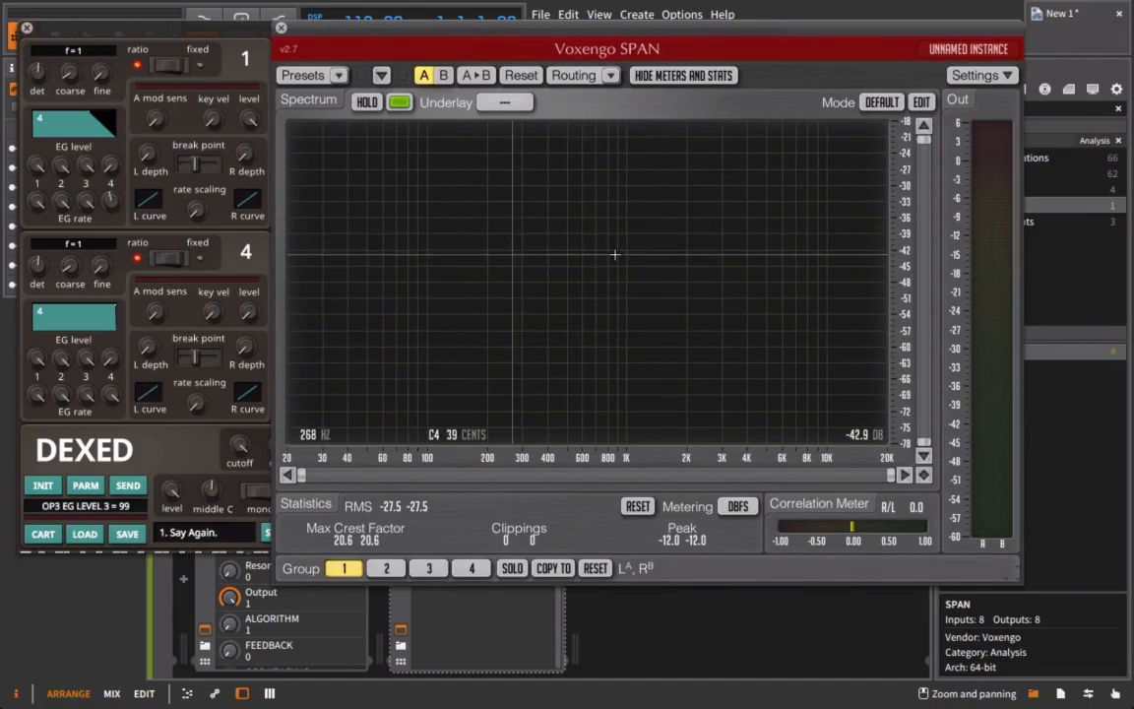
mouse_move(748, 280)
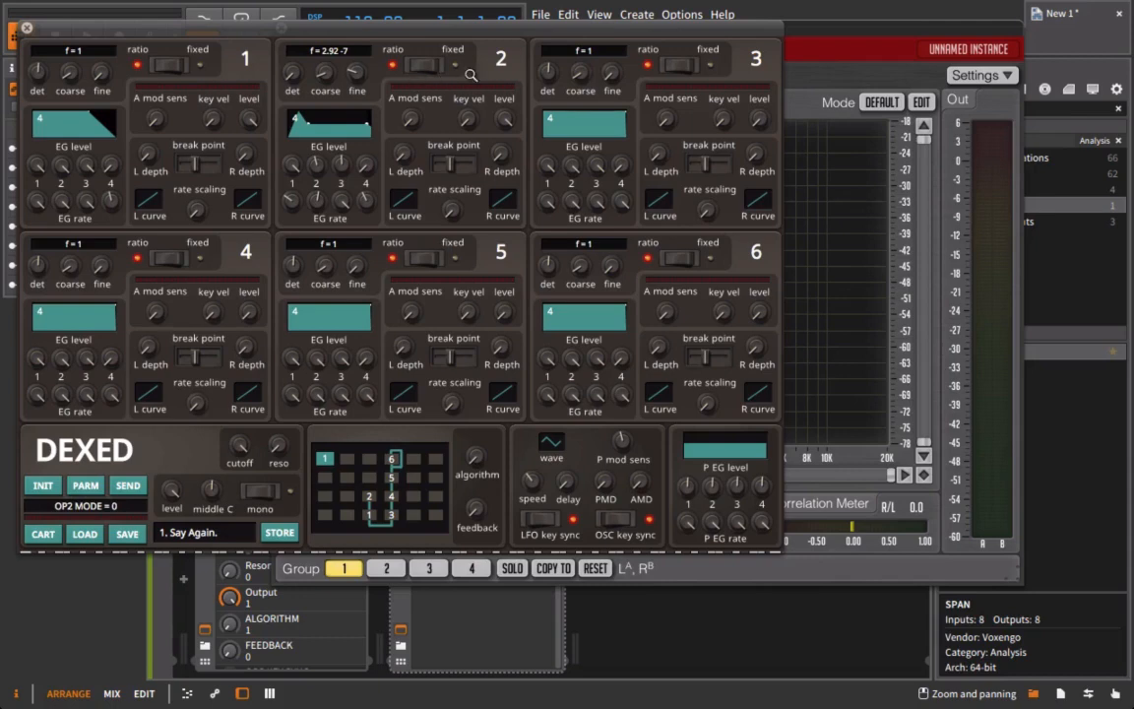
mouse_move(528, 78)
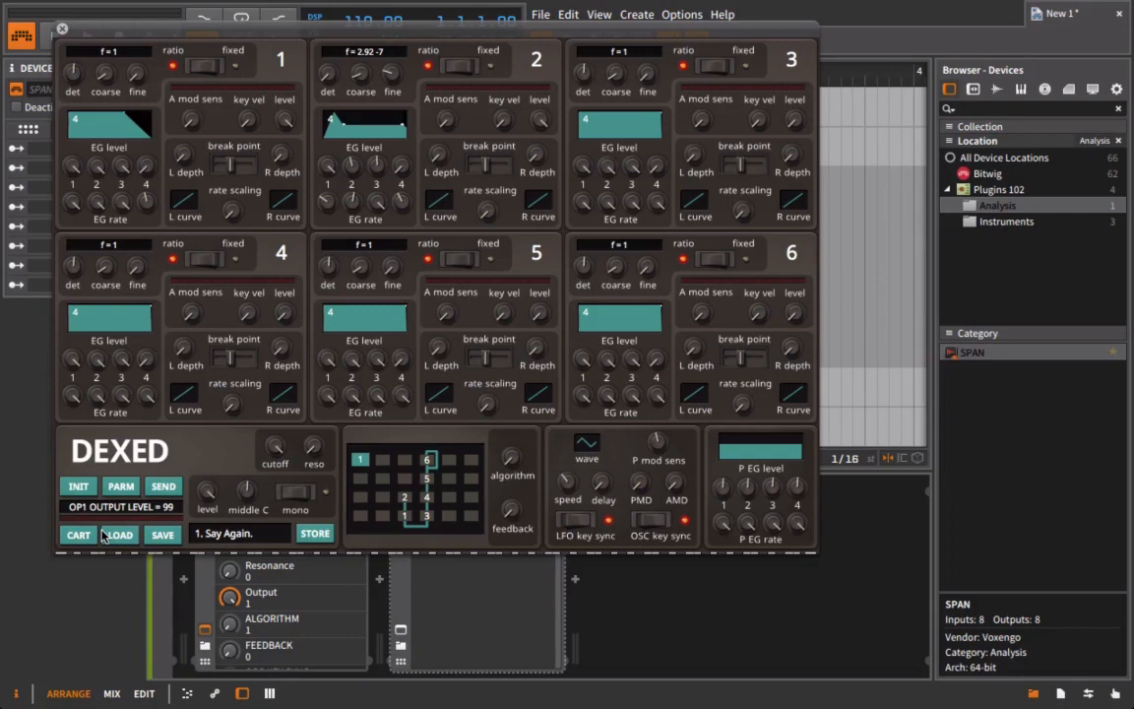
Step: Load a SynprezFM cartridge into Dexed and pick the 24. E-PIANO patch
click(78, 533)
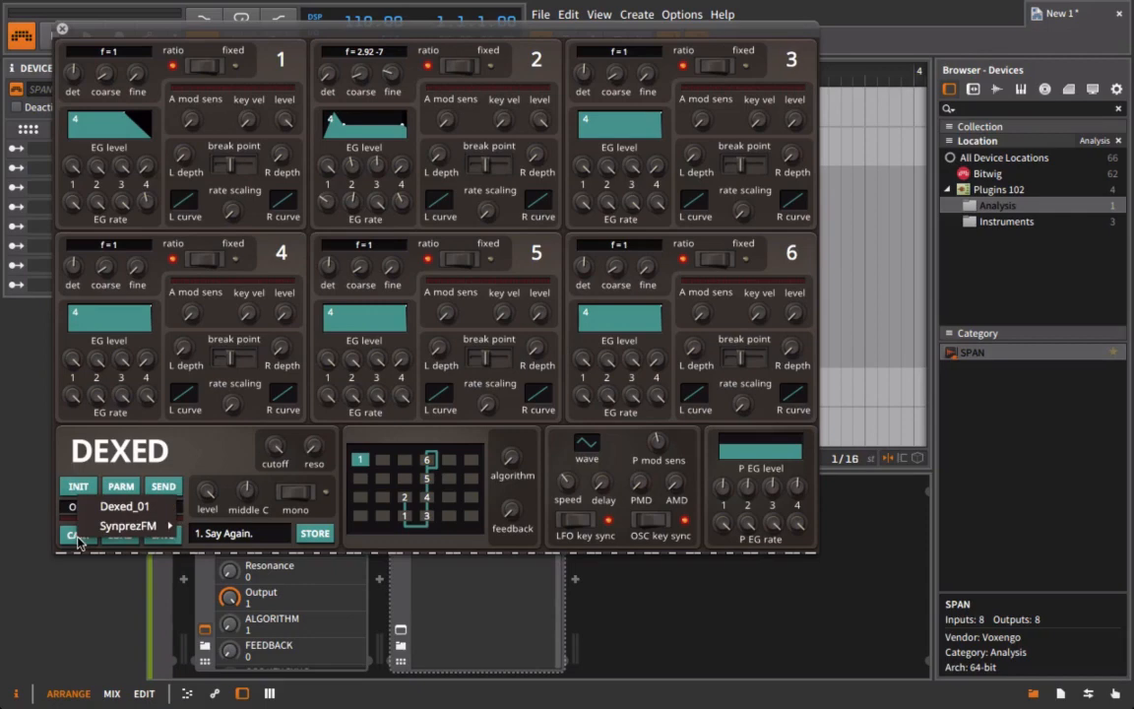
click(128, 523)
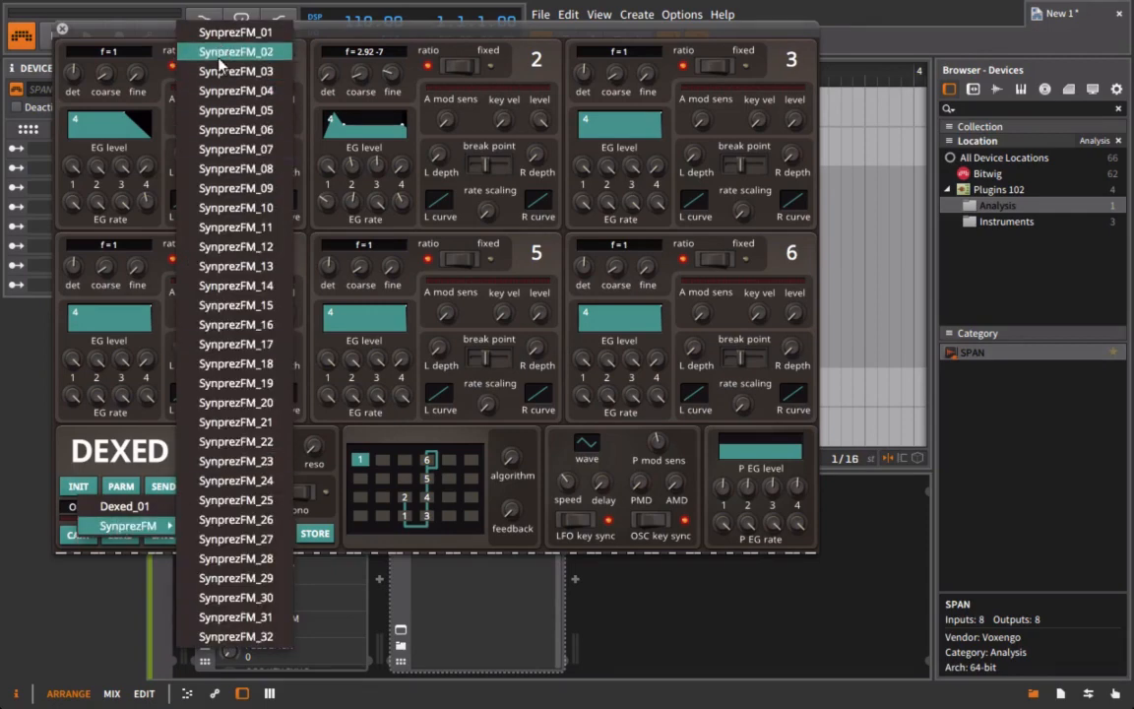
click(235, 52)
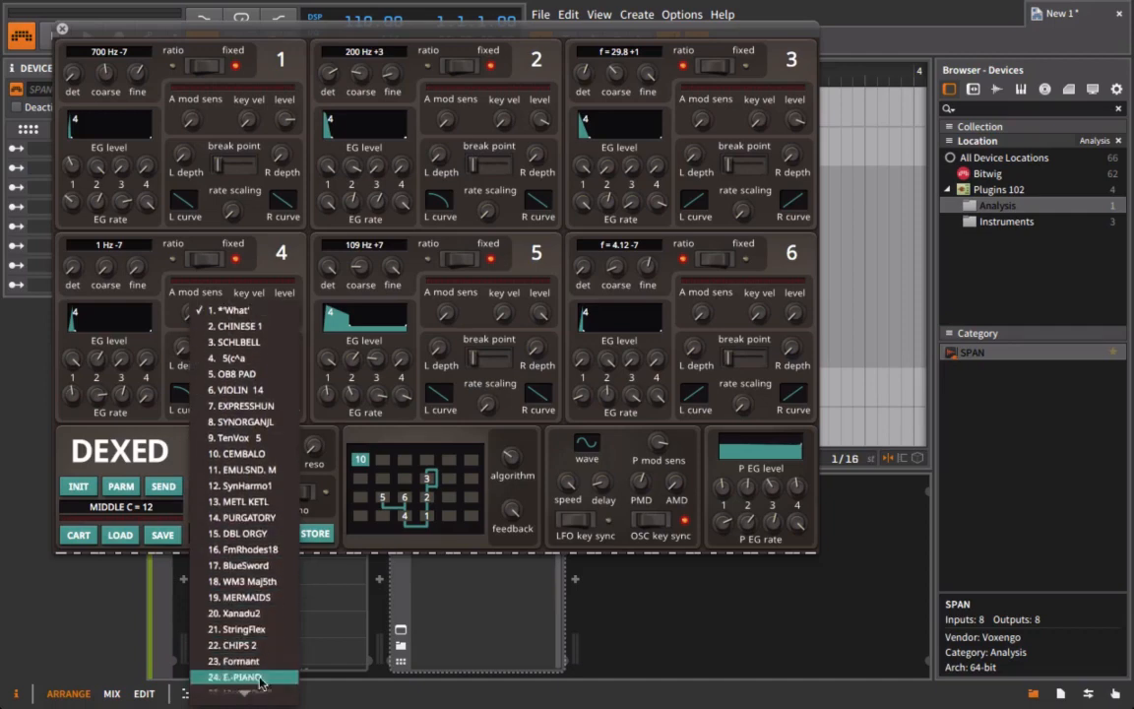
scroll(down, 3)
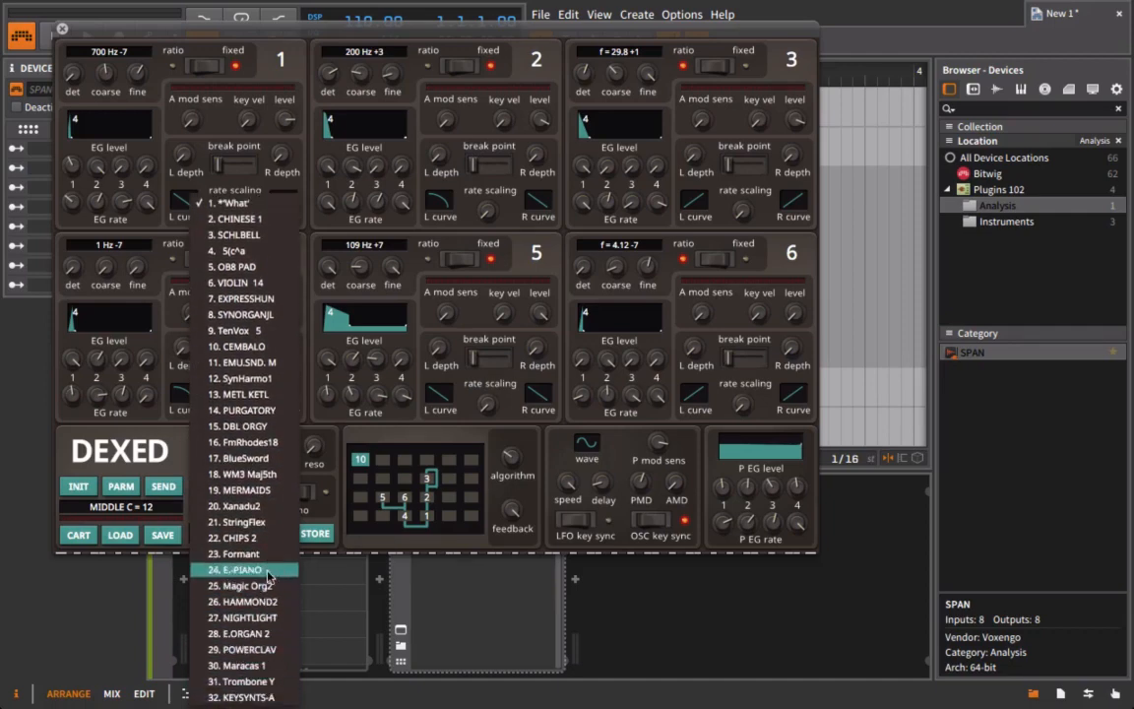
click(240, 569)
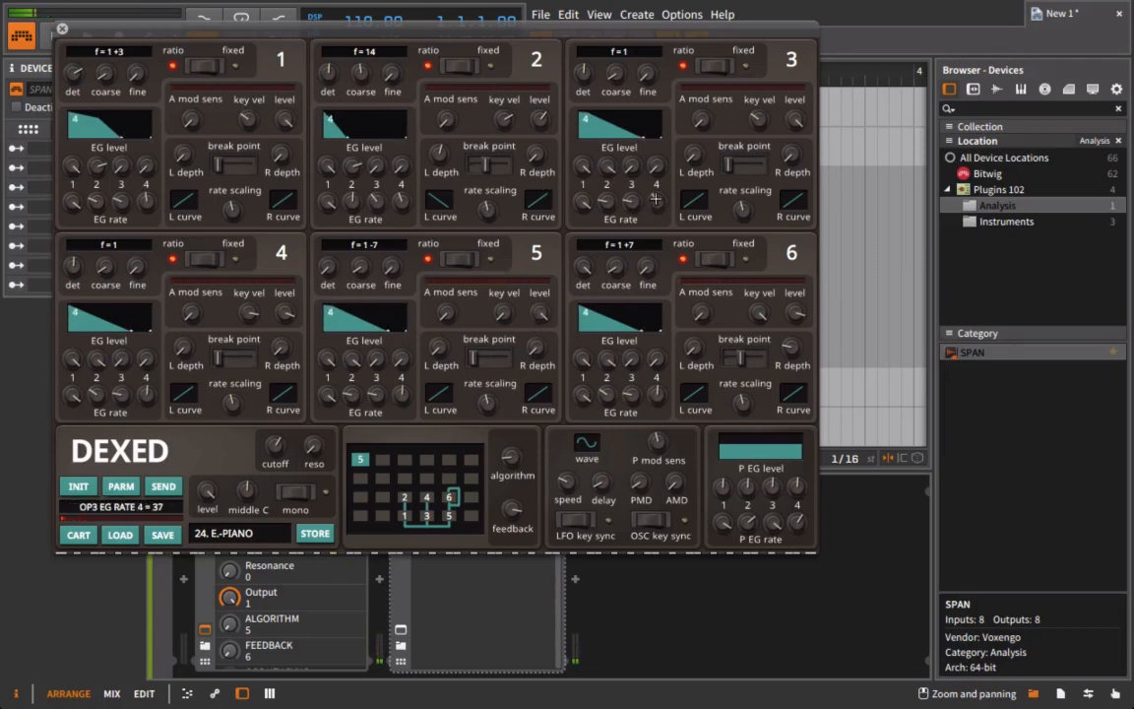
Step: Switch Dexed to another cartridge listing Wet_String, ASOGO and BASS 1
drag(656, 403, 655, 394)
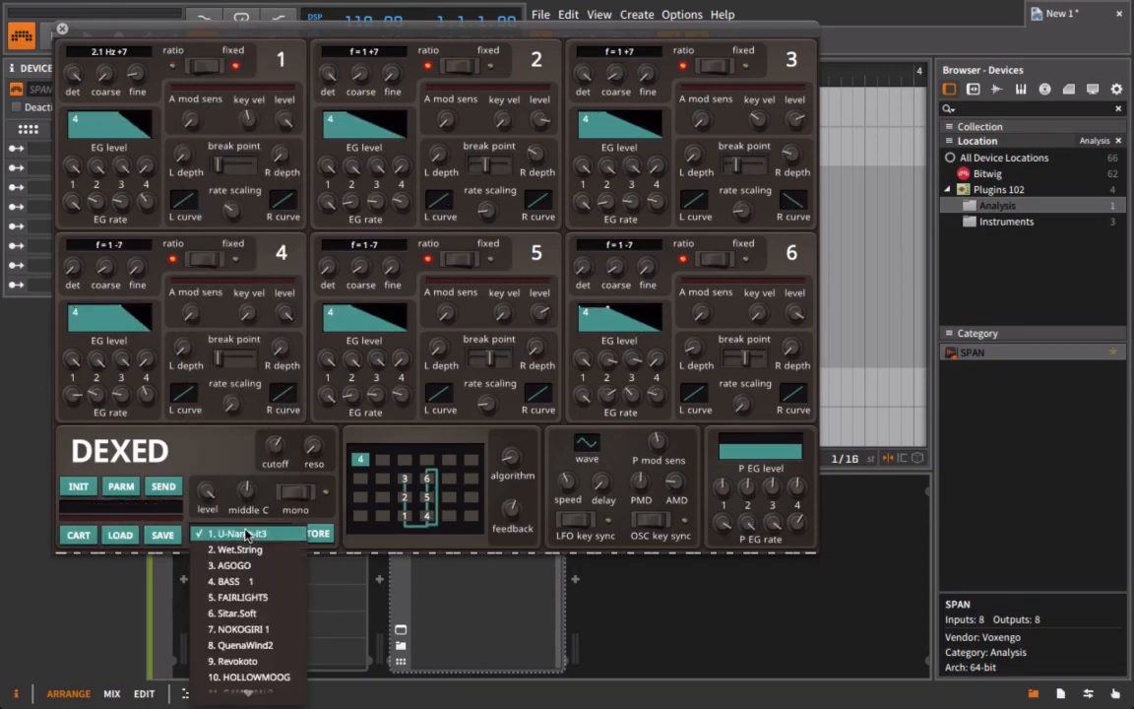
Step: Load the 4. BASS 1 patch, then close the Dexed and SPAN windows
click(233, 581)
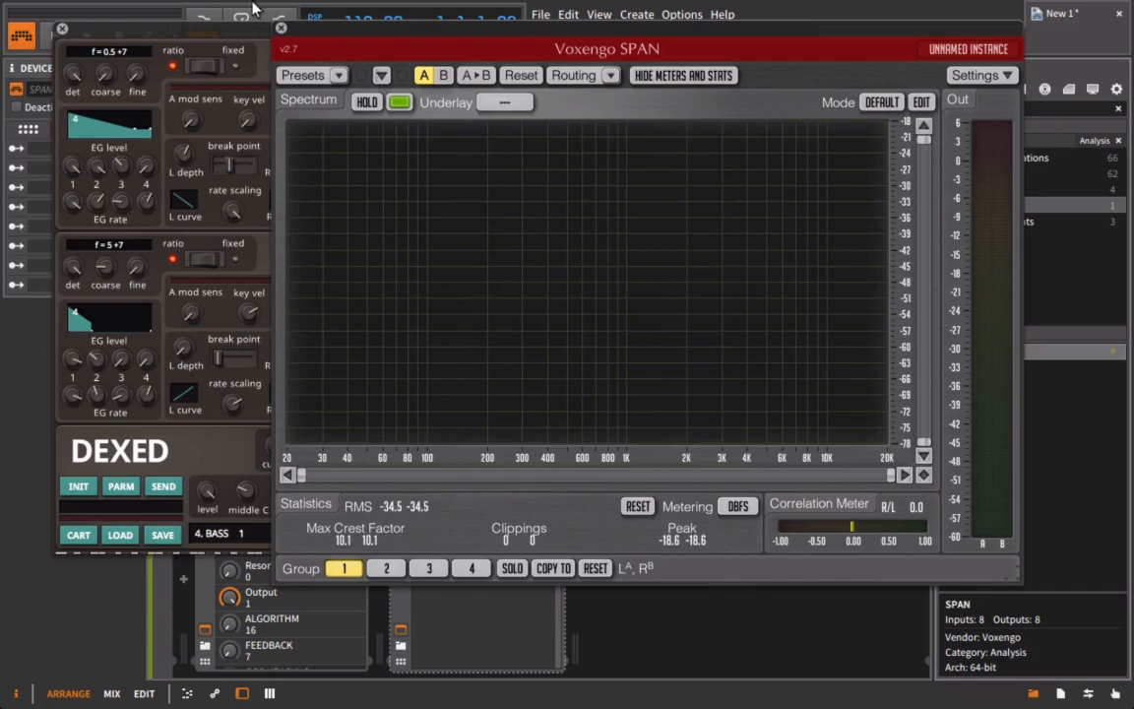
click(279, 28)
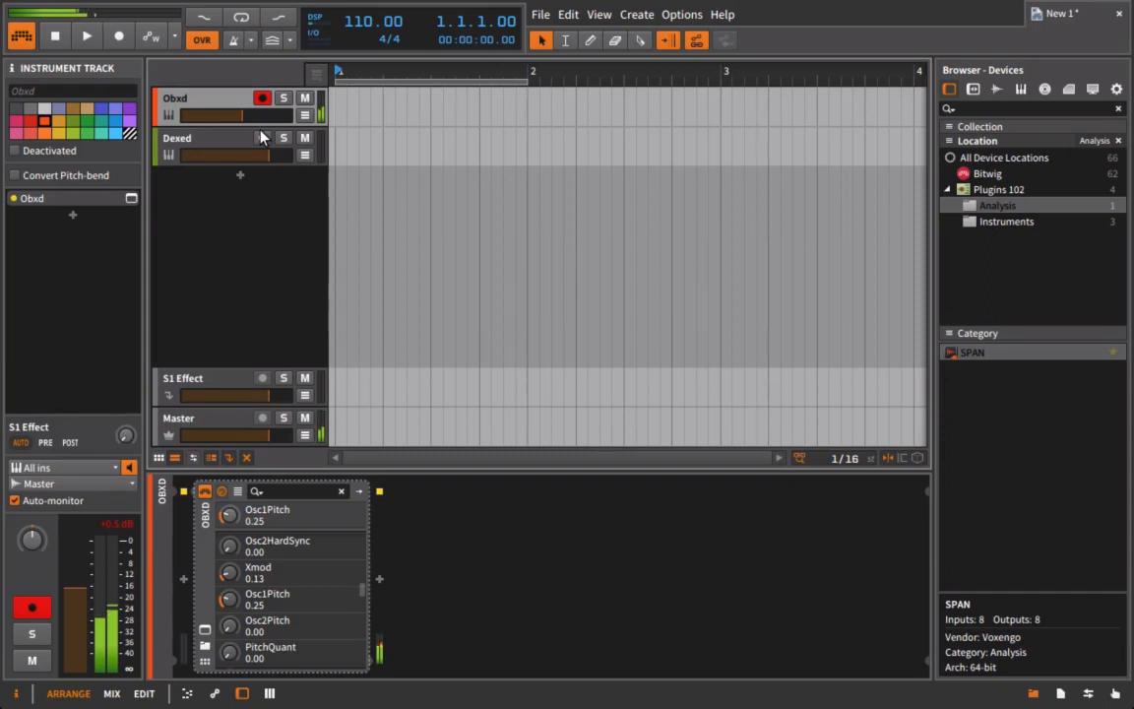
click(262, 99)
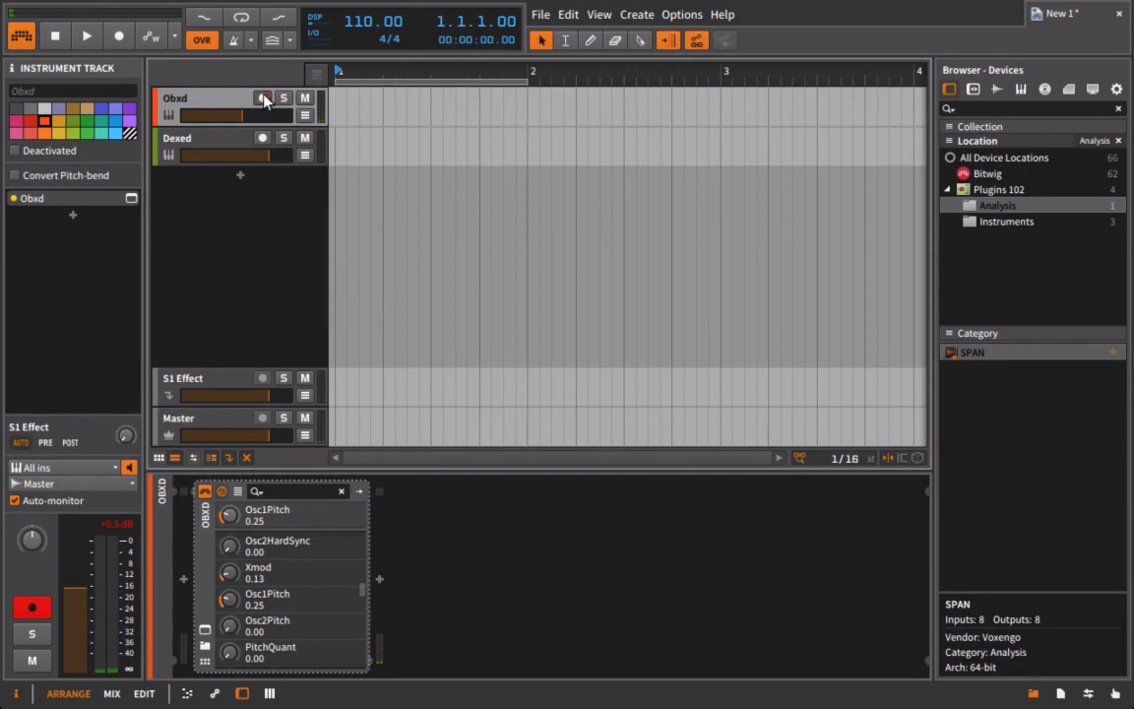
click(197, 138)
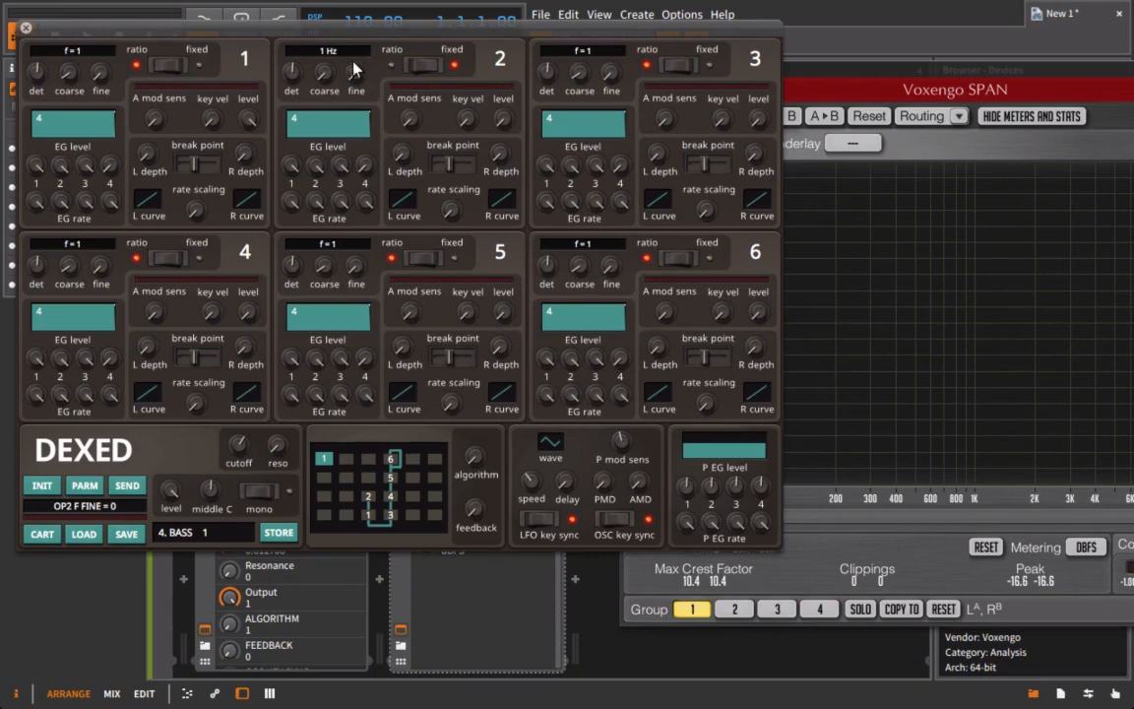
mouse_move(335, 61)
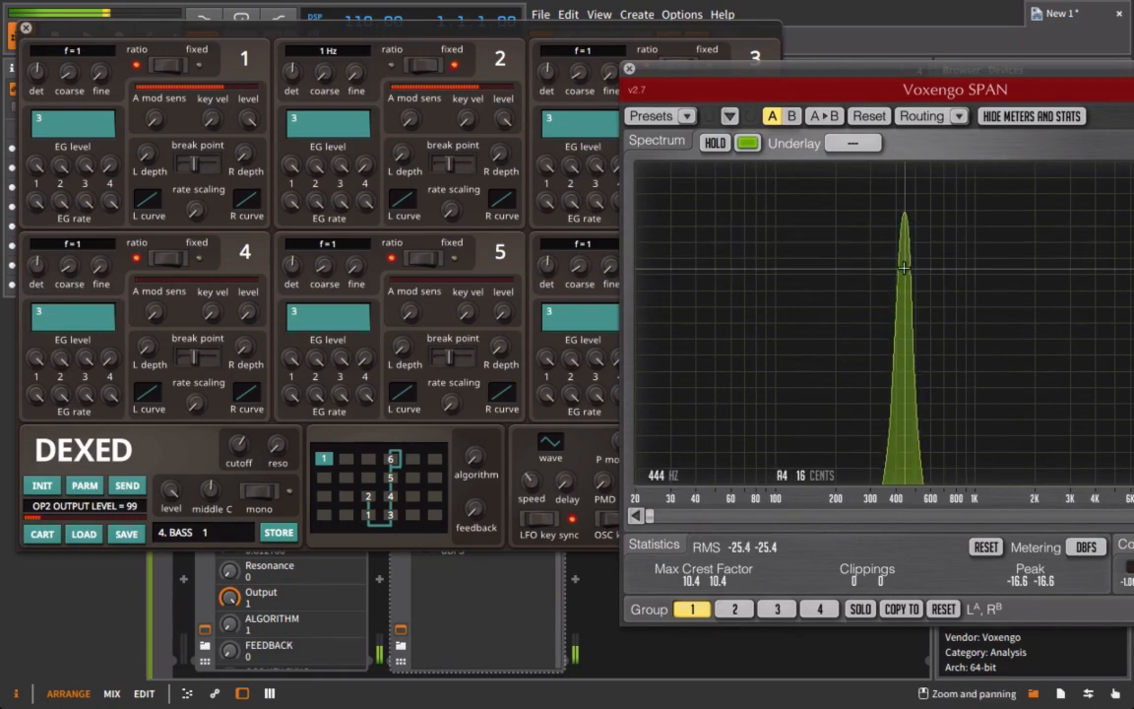
mouse_move(838, 256)
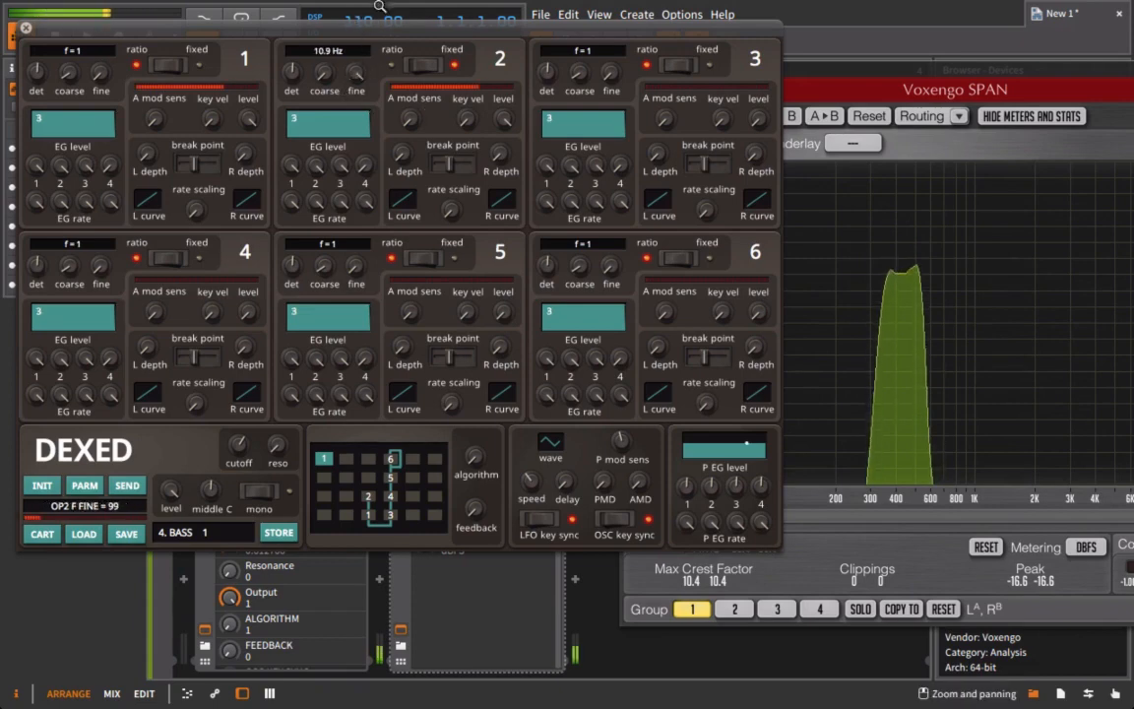
mouse_move(372, 59)
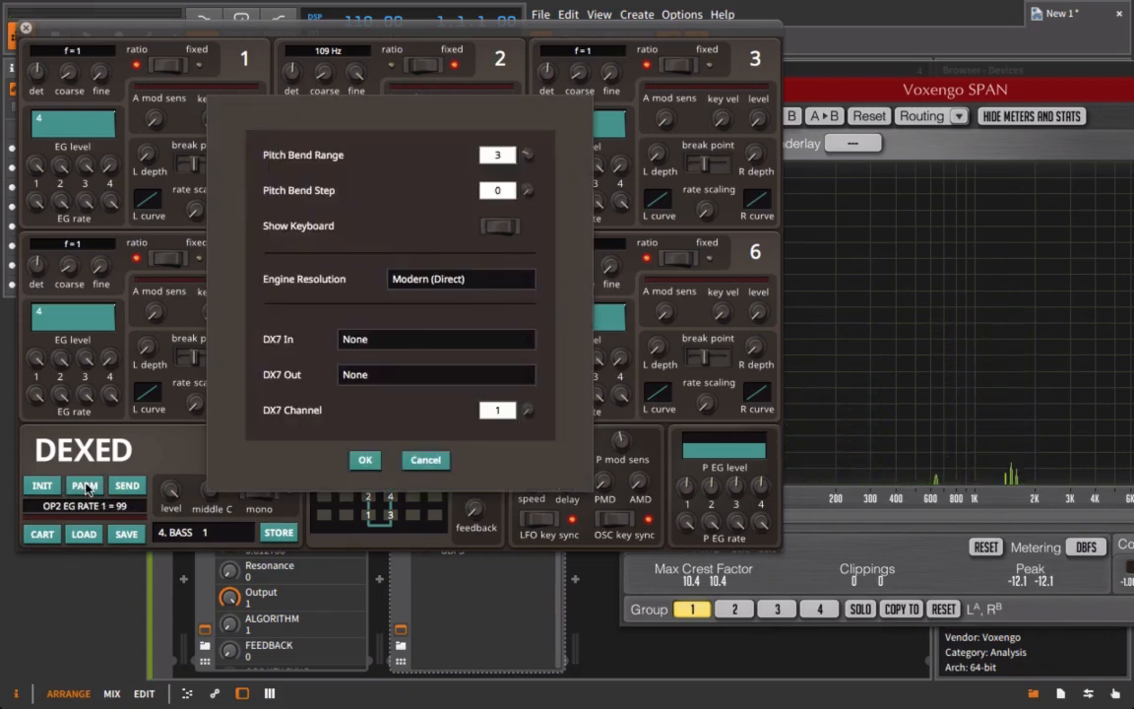
mouse_move(394, 500)
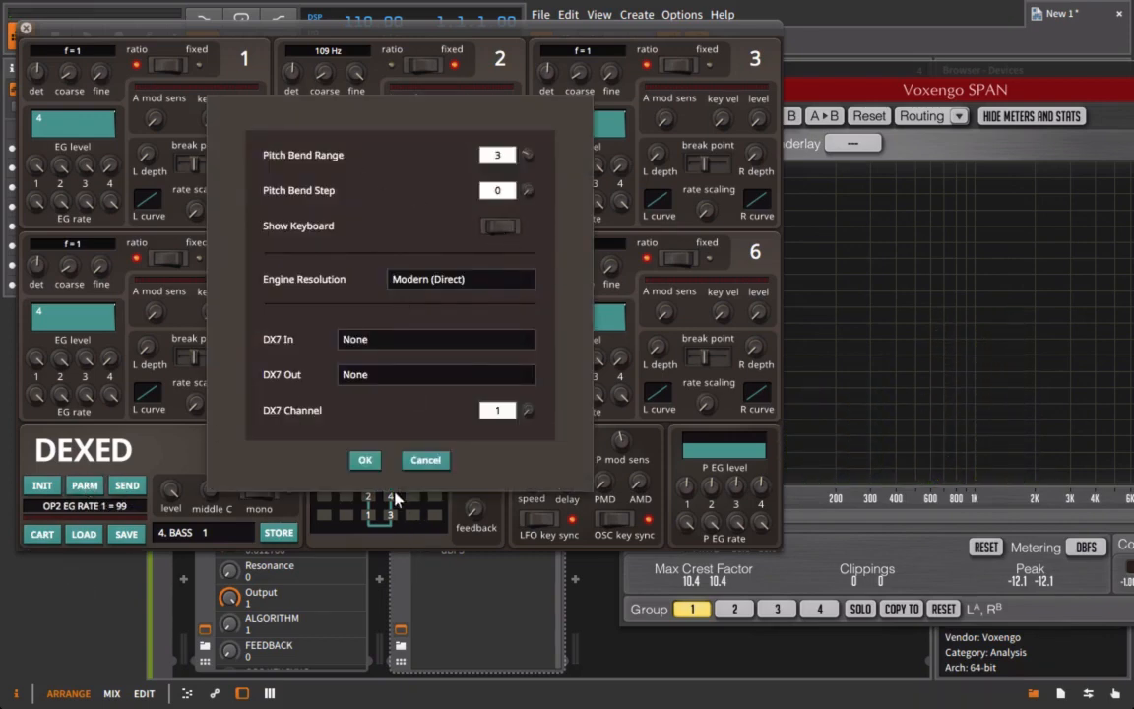
Step: Confirm Dexed's settings so its on-screen keyboard appears with operator 2 at 105 Hz
click(364, 460)
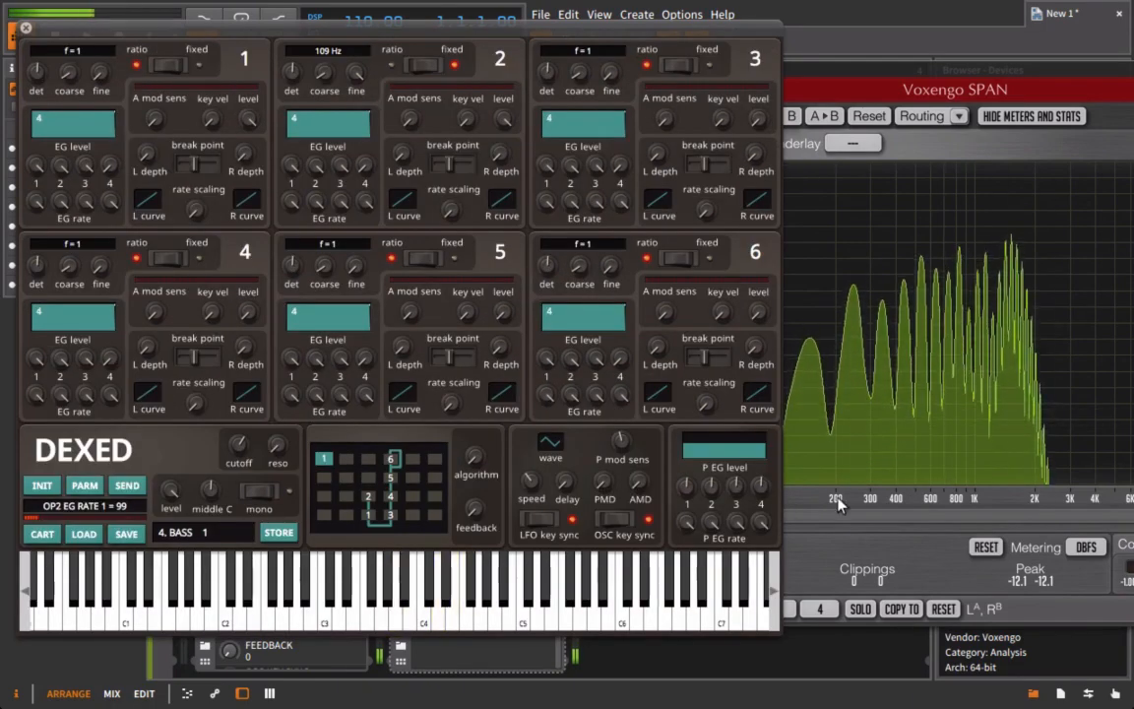
Step: Retune fixed operator 2 through 720 Hz and 440 Hz to 880 Hz and play a note
click(423, 591)
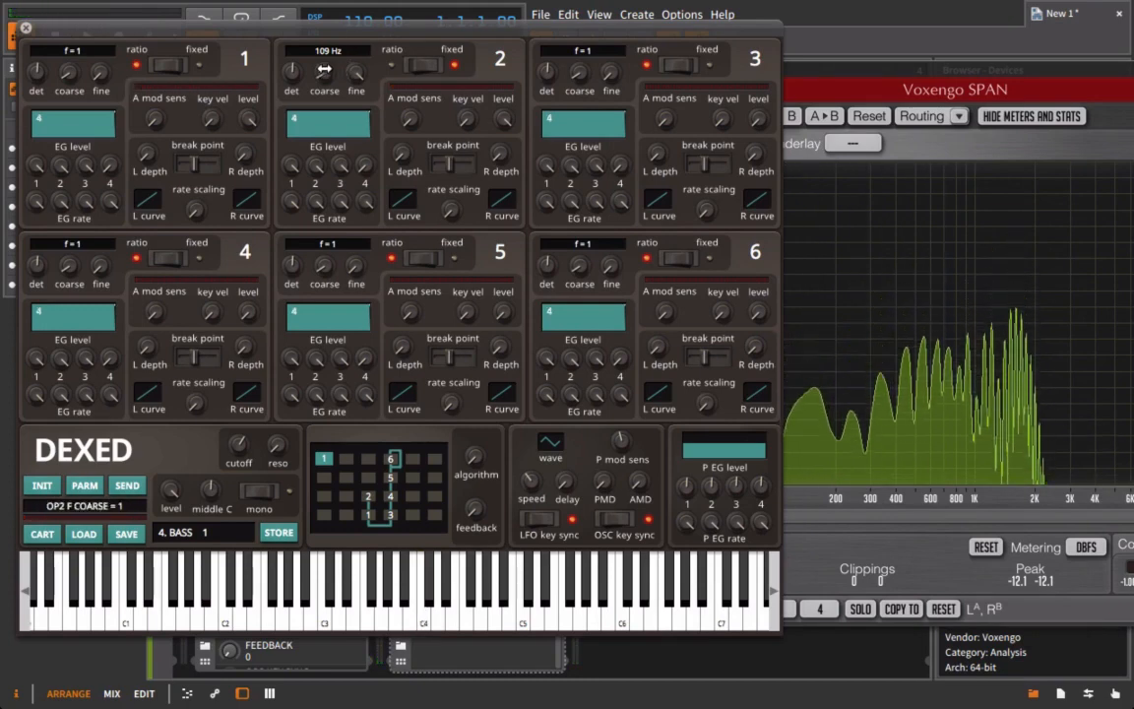
drag(355, 69, 354, 39)
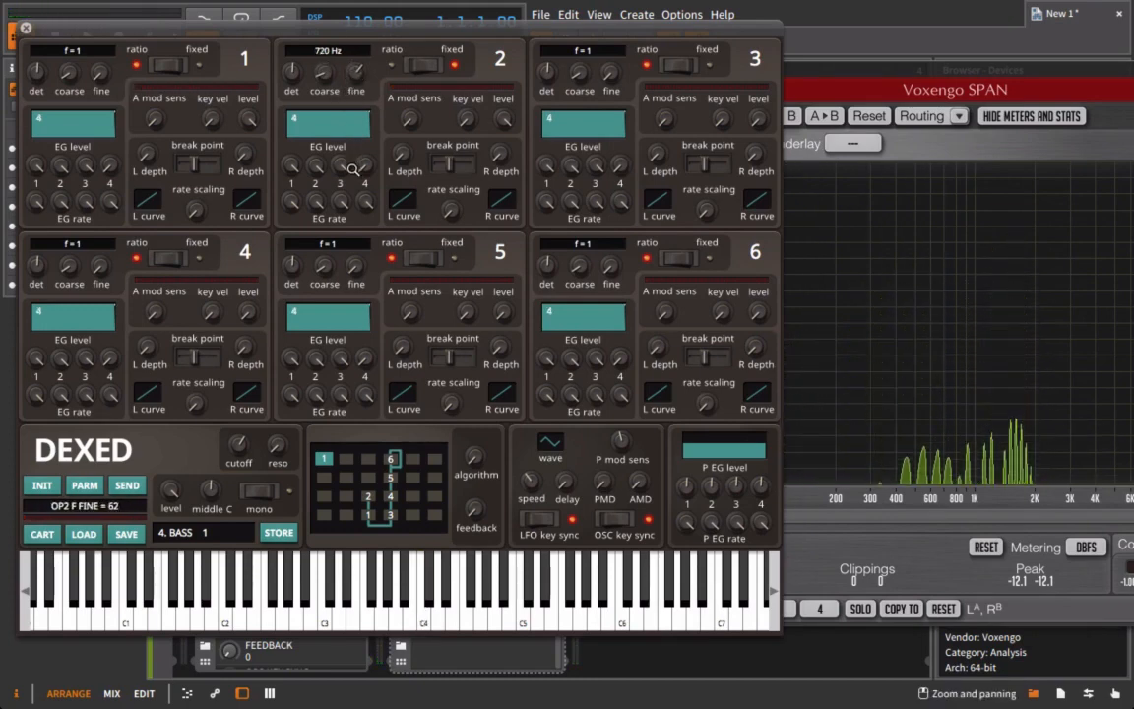
drag(352, 169, 352, 217)
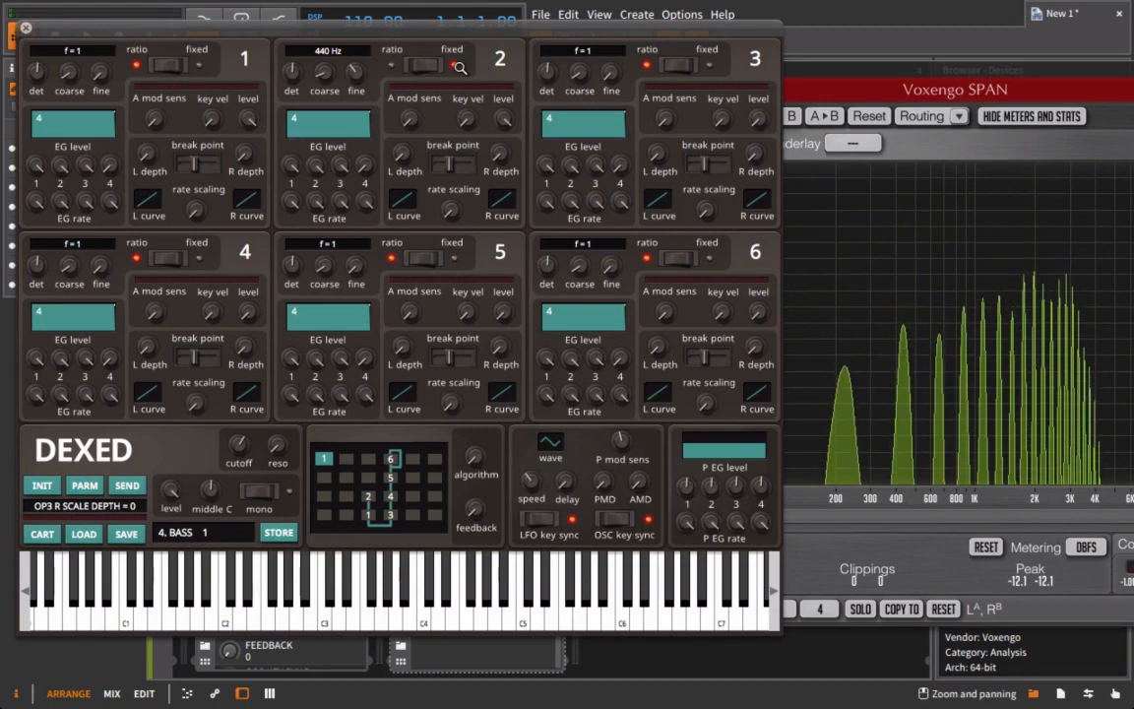
click(424, 590)
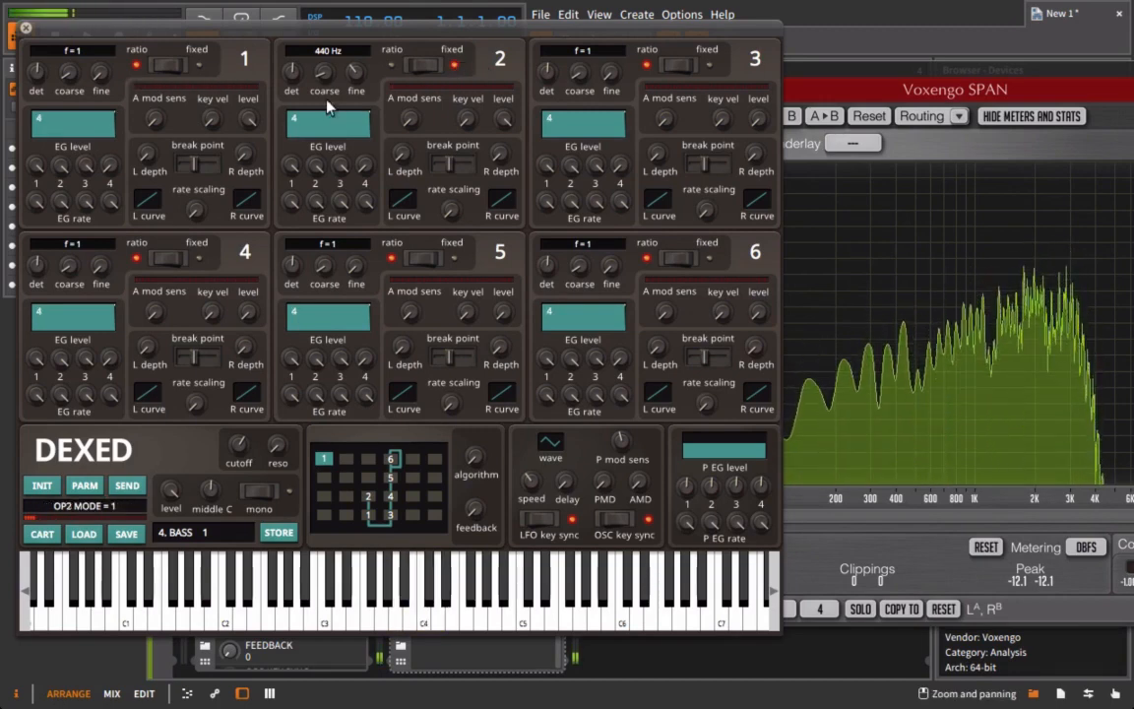
drag(354, 69, 354, 79)
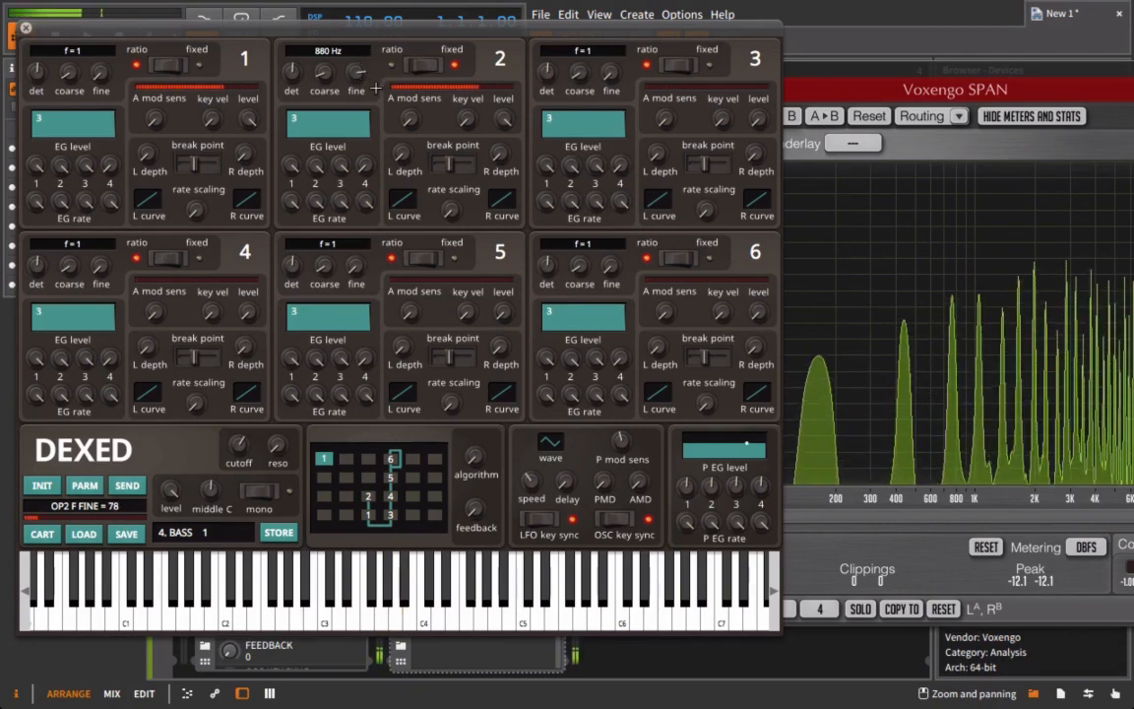
click(393, 590)
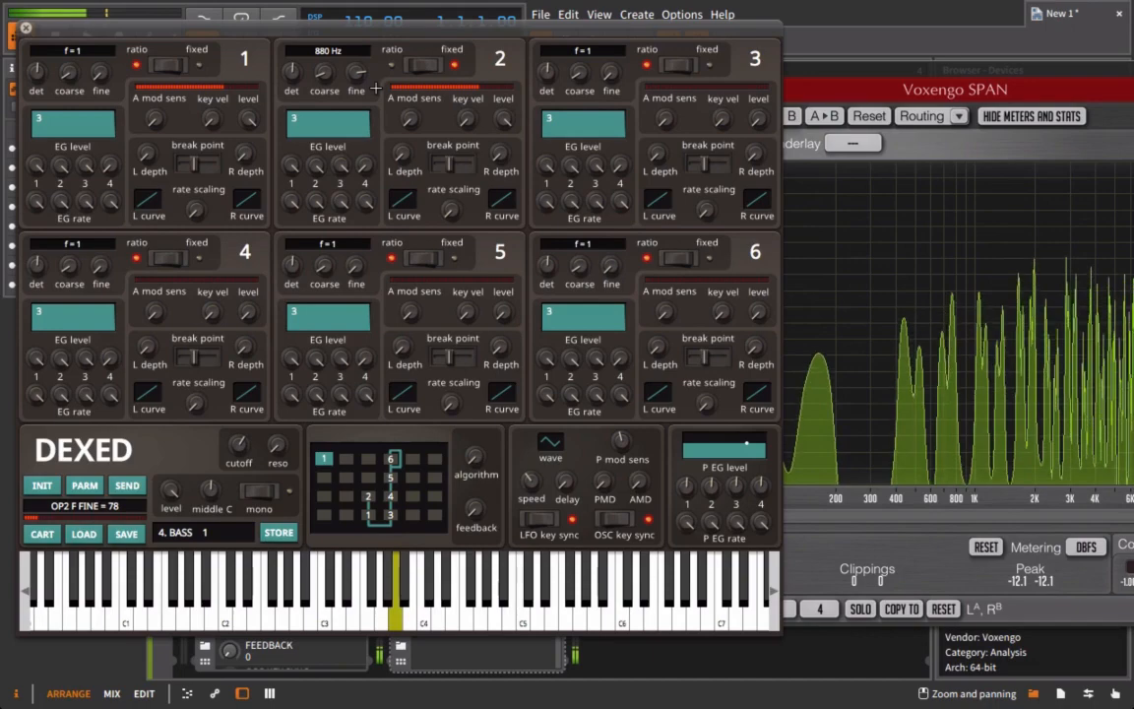